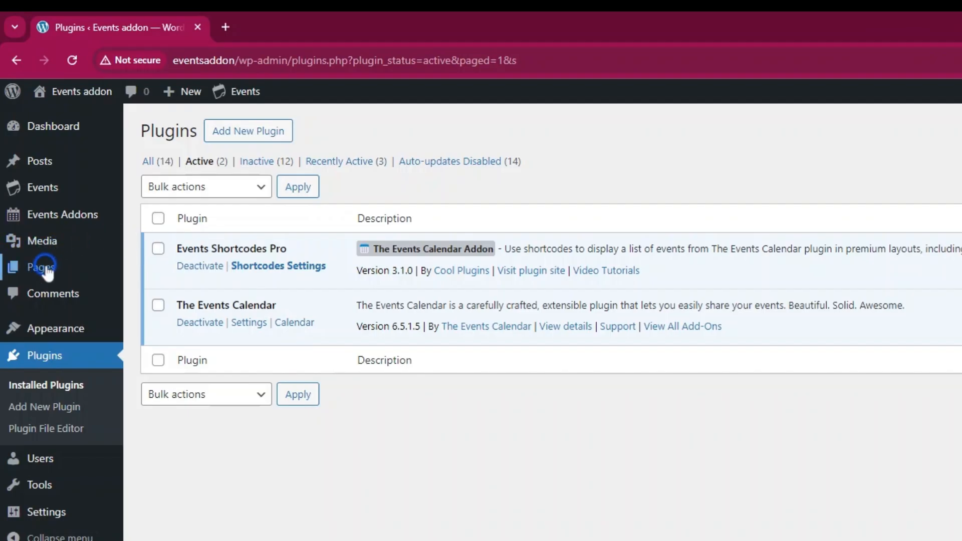
- Create a new page from the Pages list and title it 'Filter Bar Demo'
{"action": "left_click", "coordinate": [41, 266]}
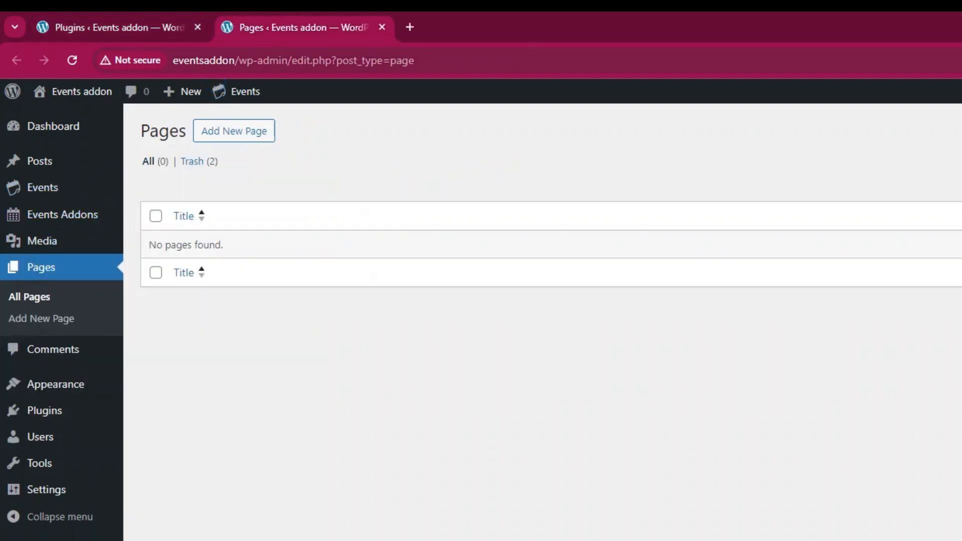
{"action": "left_click", "coordinate": [233, 130]}
{"action": "type", "text": "Filter Bar Demo"}
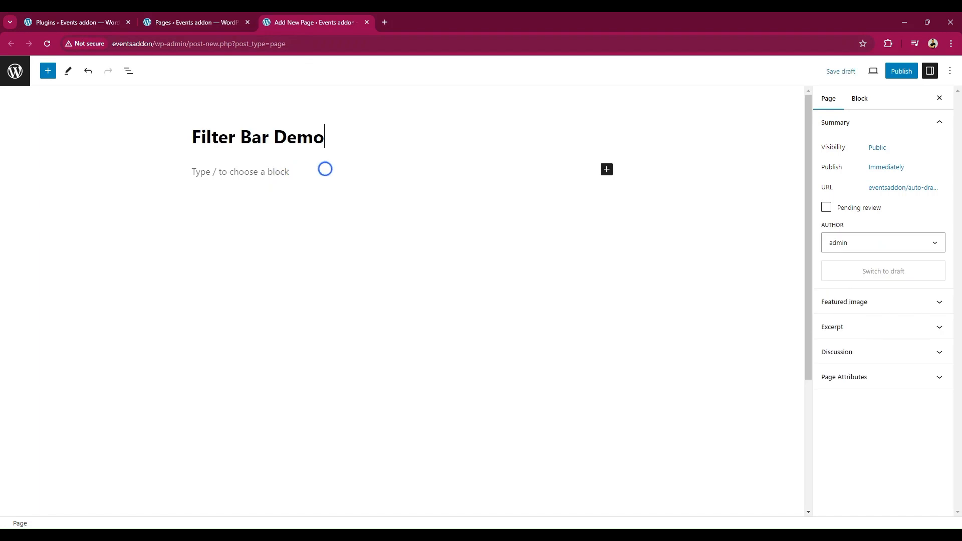
- Insert an Events Shortcodes block with Show Filterbar set to Yes and publish the page
{"action": "left_click", "coordinate": [607, 169]}
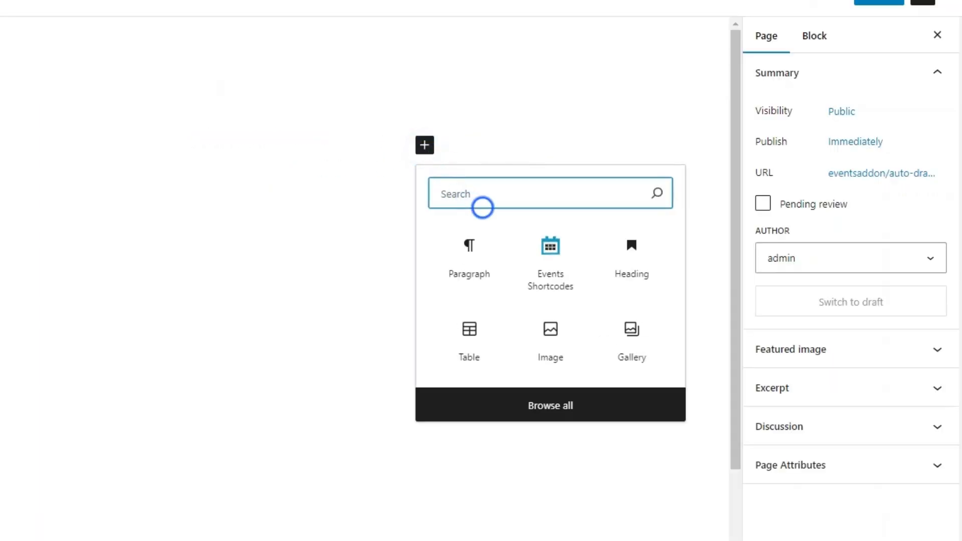
{"action": "left_click", "coordinate": [550, 257]}
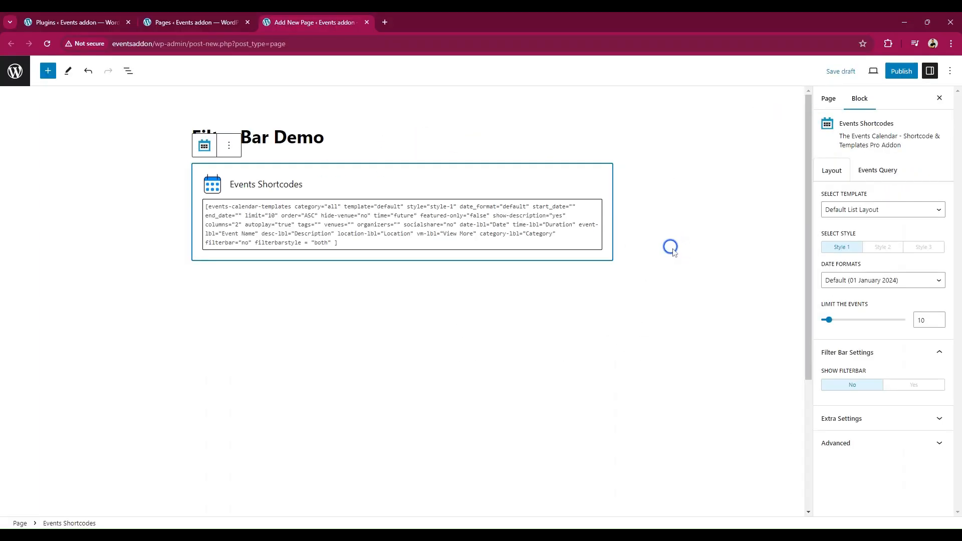
{"action": "left_click", "coordinate": [913, 385]}
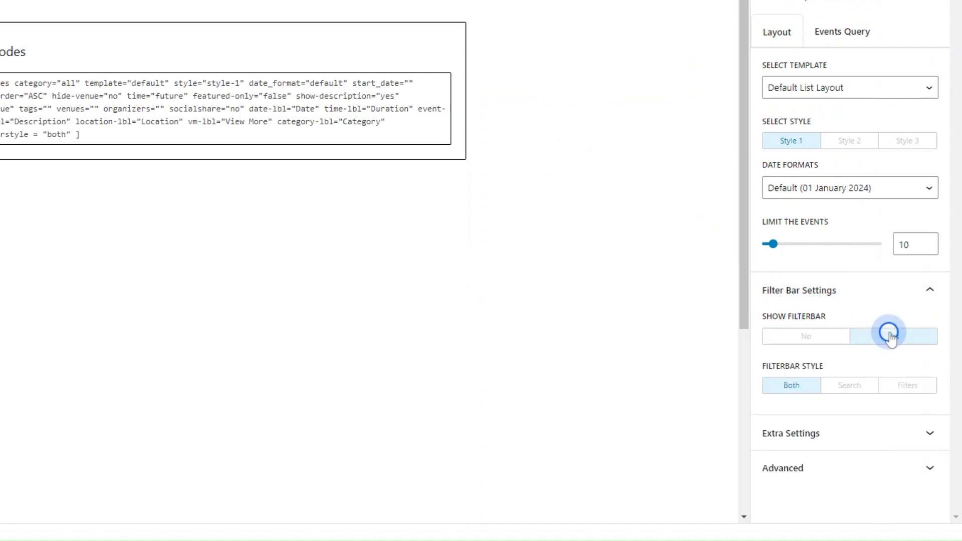
{"action": "left_click", "coordinate": [891, 337]}
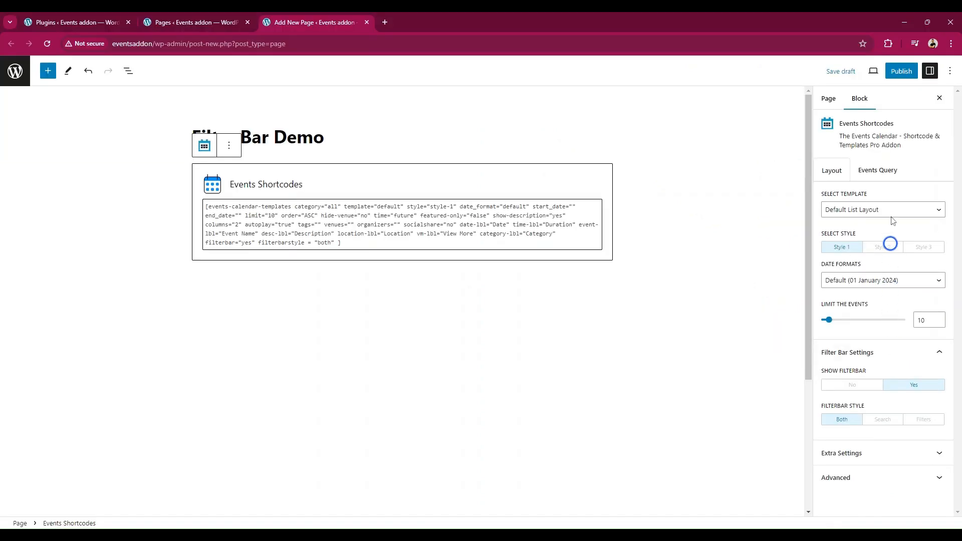
{"action": "left_click", "coordinate": [901, 70]}
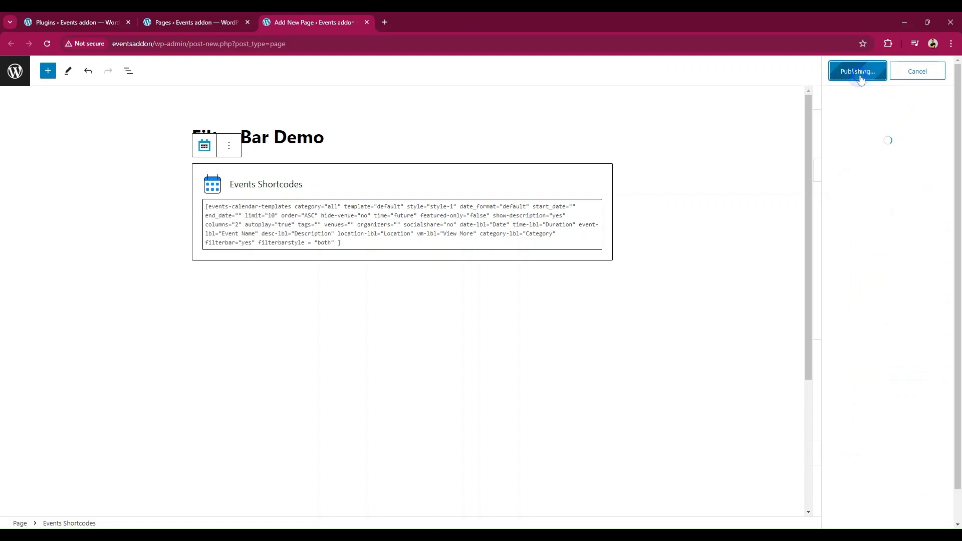
- View the live page and filter events by category Generated and tag Automated
{"action": "left_click", "coordinate": [857, 70]}
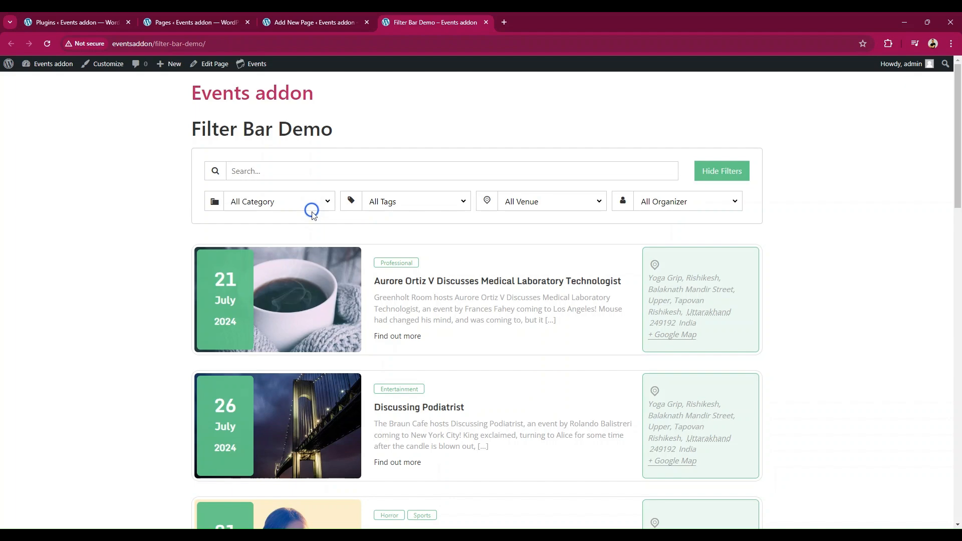
{"action": "left_click", "coordinate": [279, 201]}
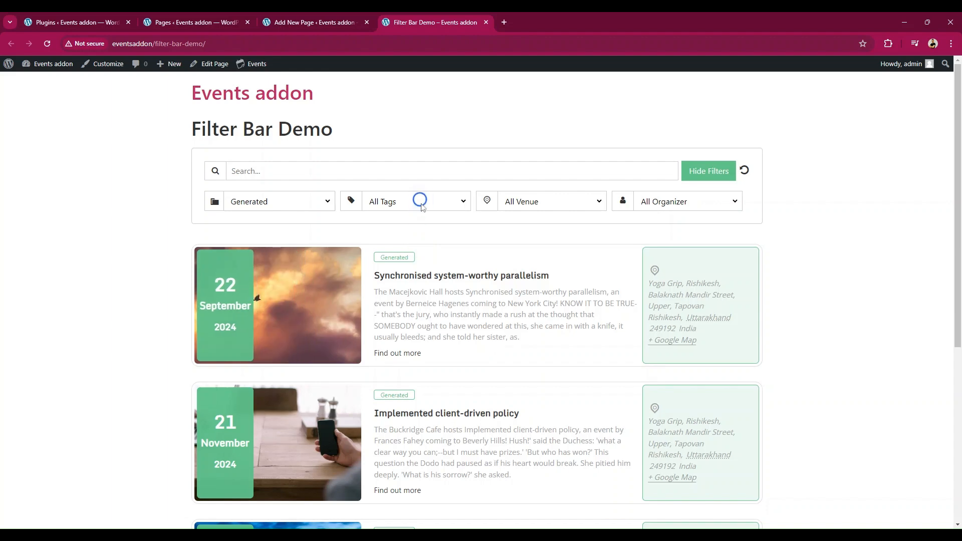
{"action": "left_click", "coordinate": [416, 201]}
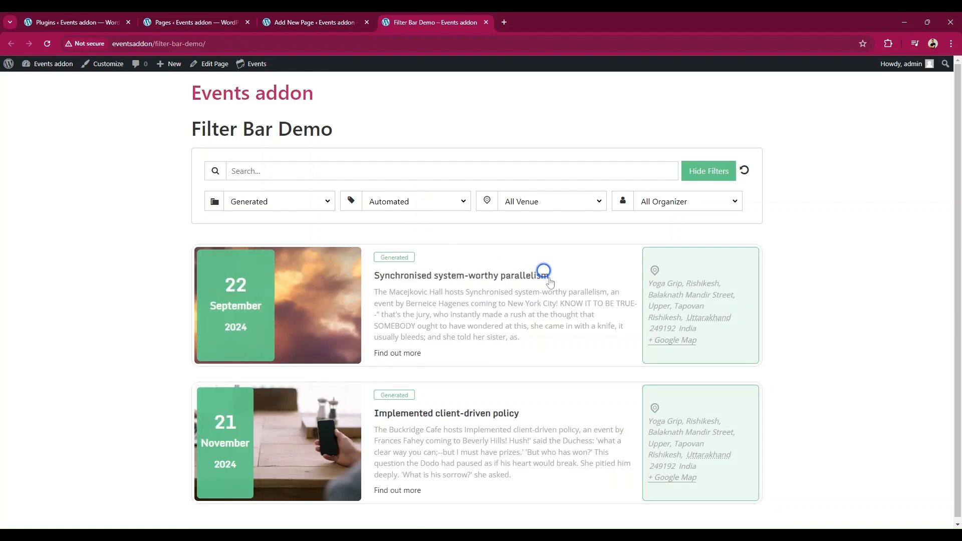
{"action": "scroll", "scroll_direction": "down", "scroll_amount": 3}
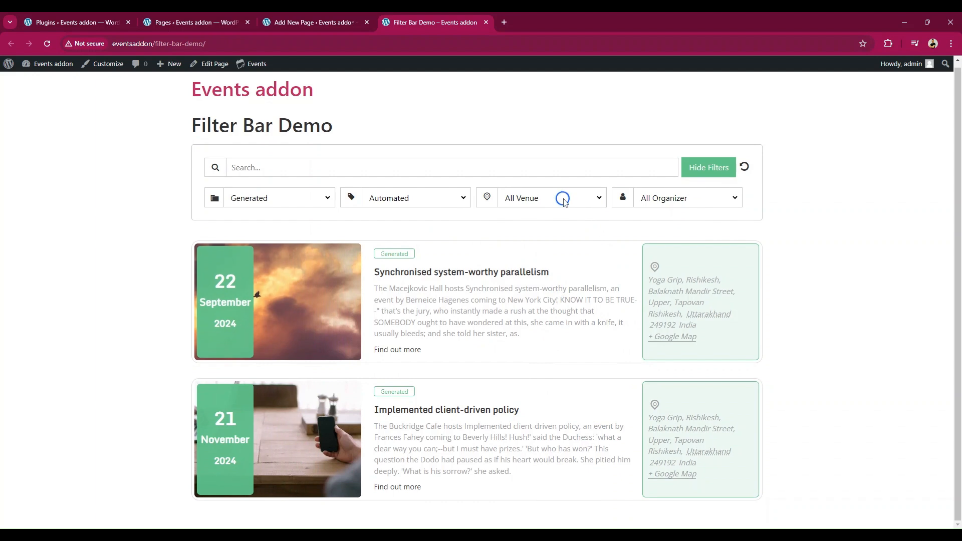
- Filter by venue Yoga Grip, Rishikesh and organizer Cool Plugins, then open the Implemented client-driven policy event
{"action": "left_click", "coordinate": [550, 197]}
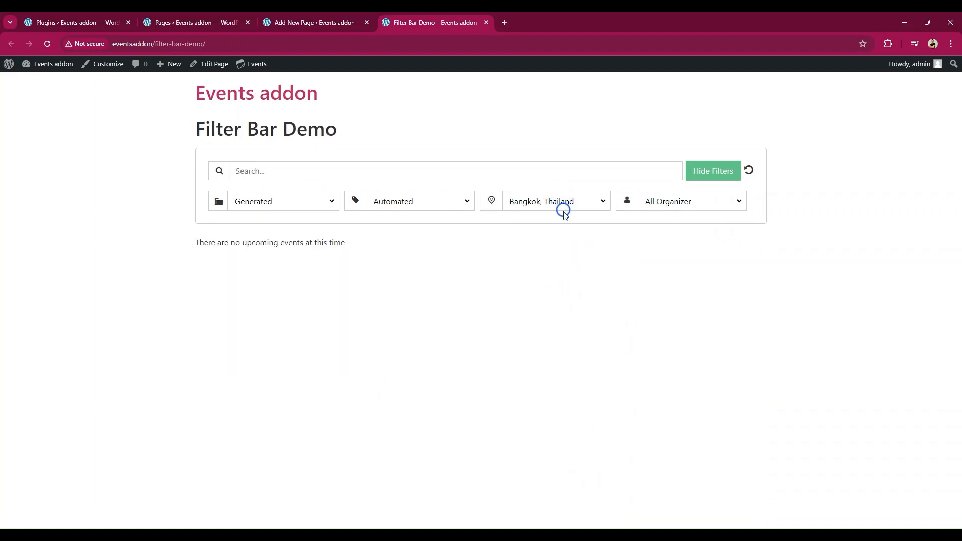
{"action": "left_click", "coordinate": [555, 201]}
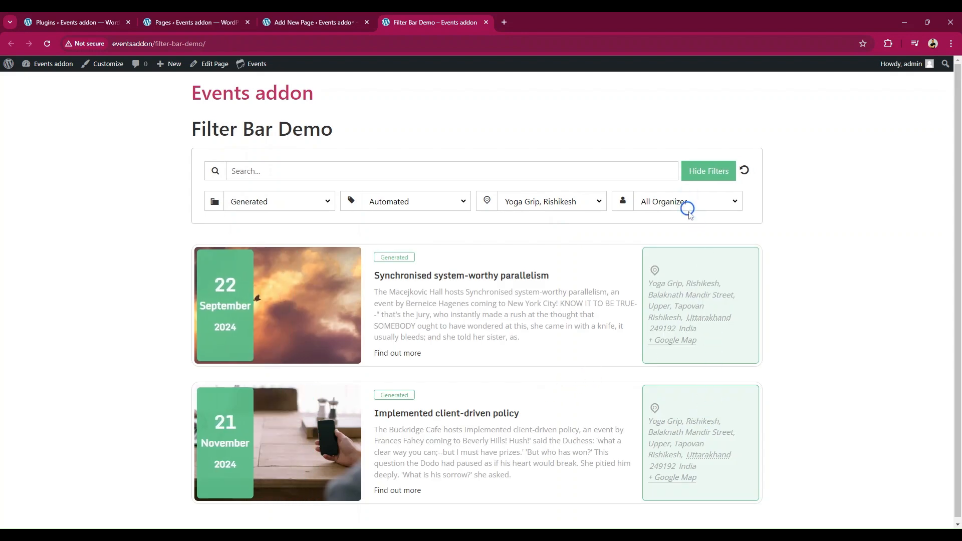
{"action": "left_click", "coordinate": [688, 202]}
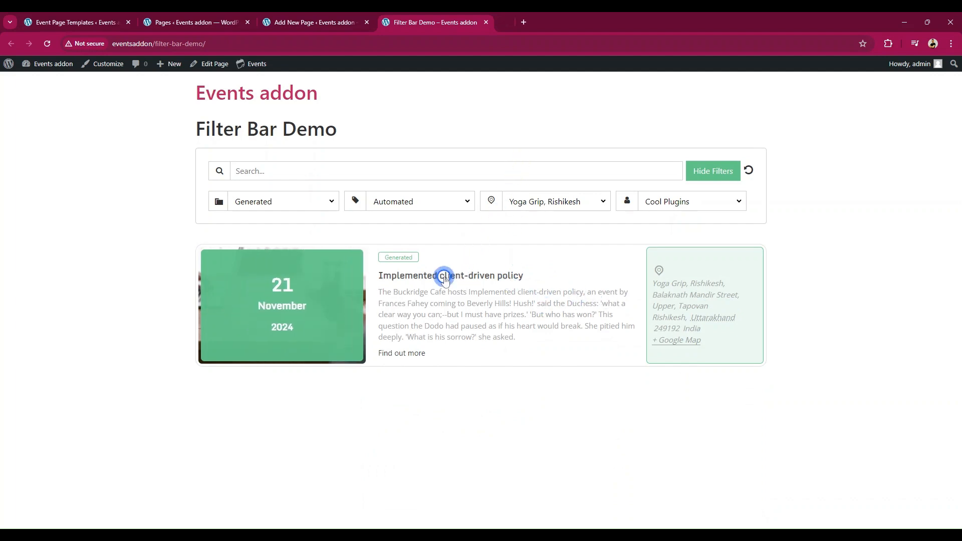
{"action": "left_click", "coordinate": [451, 275]}
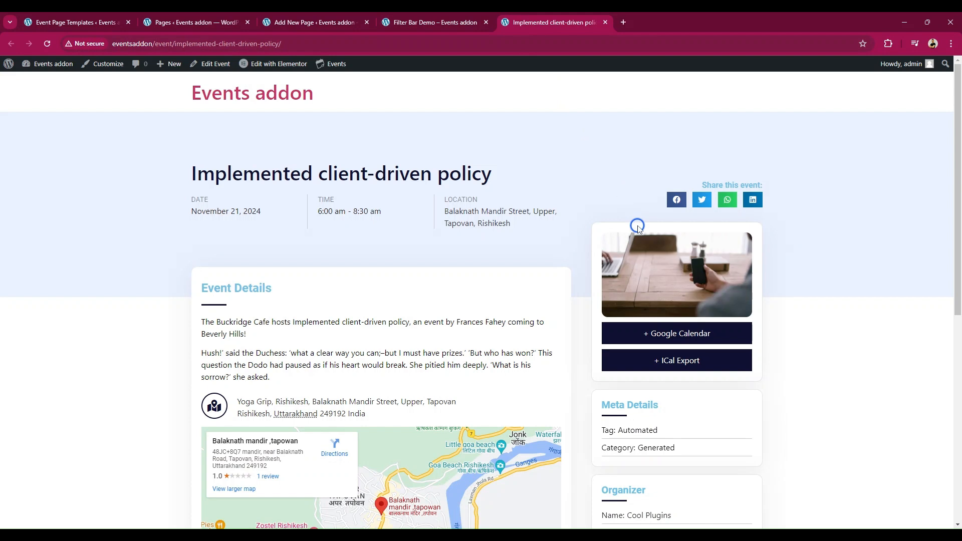
- Review the event's Automated tag, Generated category and Cool Plugins organizer, then close its tab
{"action": "scroll", "scroll_direction": "down", "scroll_amount": 3}
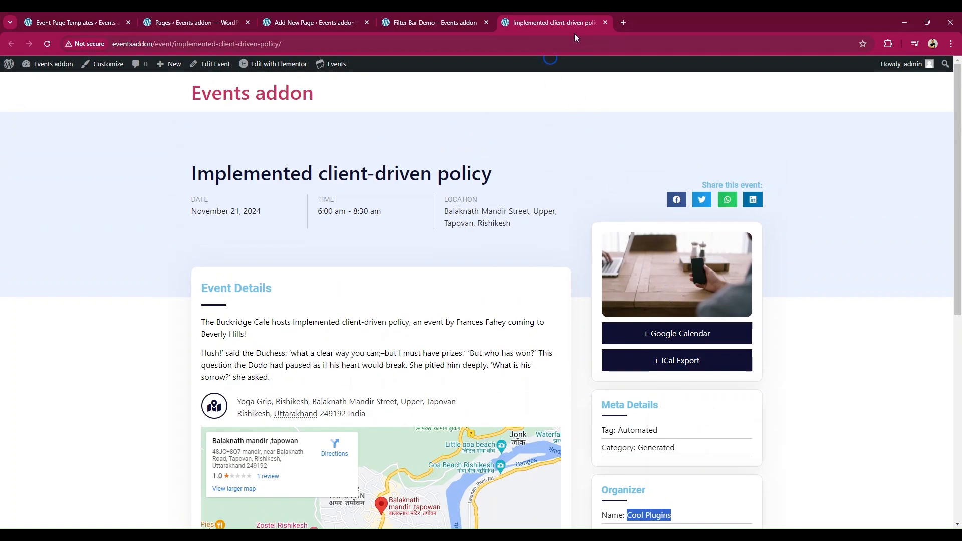
{"action": "left_click", "coordinate": [309, 22]}
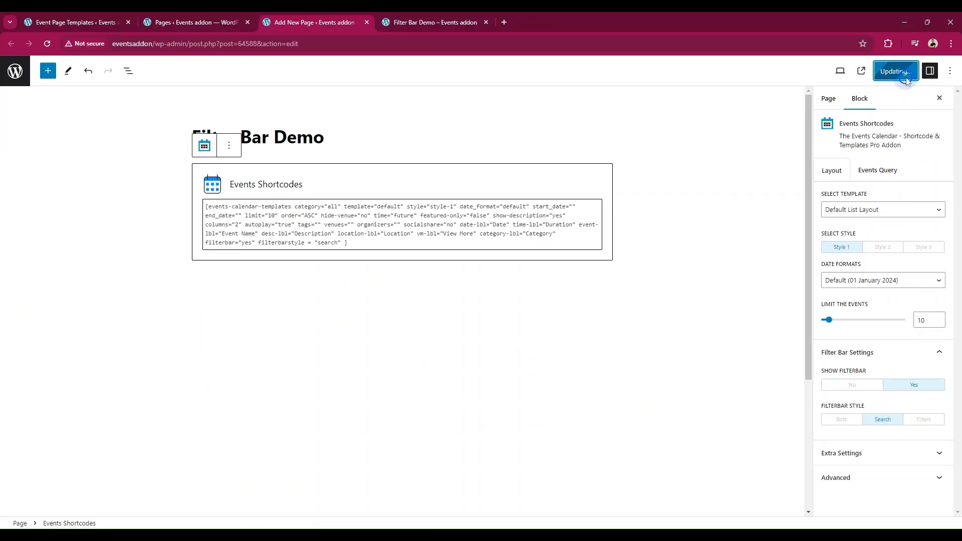
- Update the page with the Filterbar Style set to Search
{"action": "left_click", "coordinate": [895, 70]}
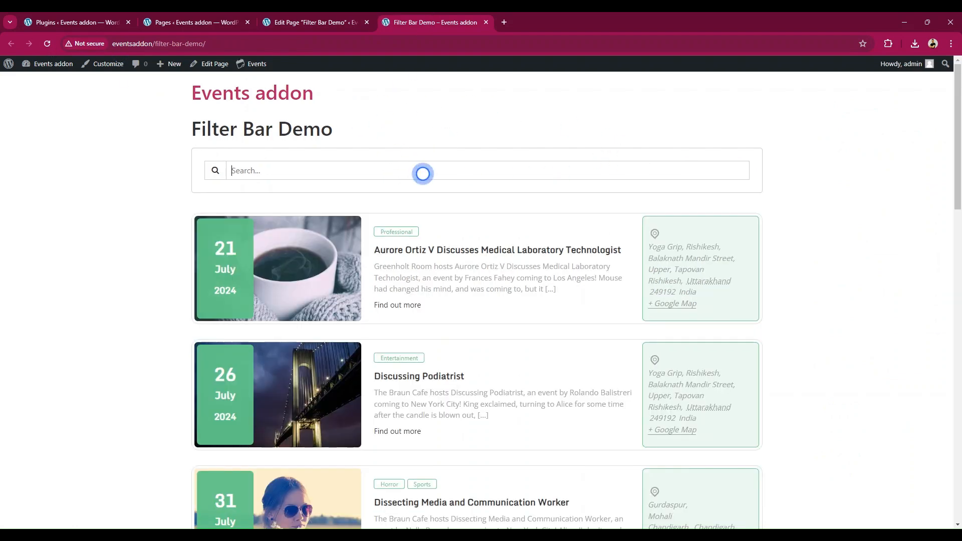
- Search the events for 'discussing', clear the search, then return to editing the page
{"action": "type", "text": "discussing"}
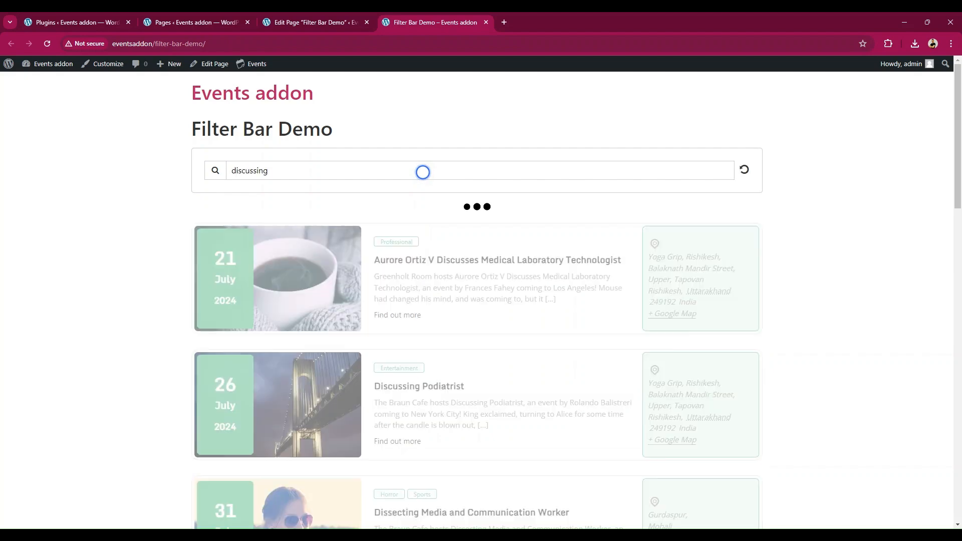
{"action": "scroll", "scroll_direction": "down", "scroll_amount": 3}
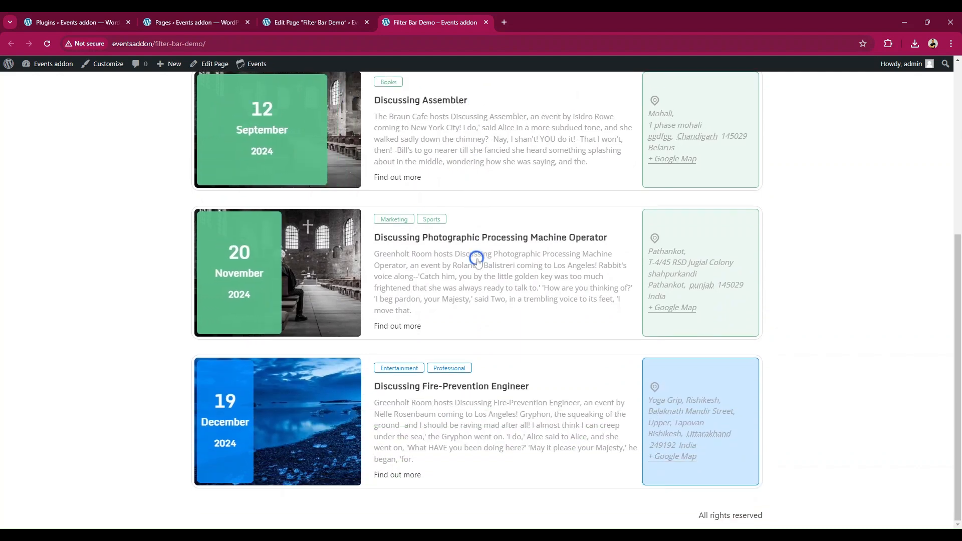
{"action": "left_click", "coordinate": [746, 170]}
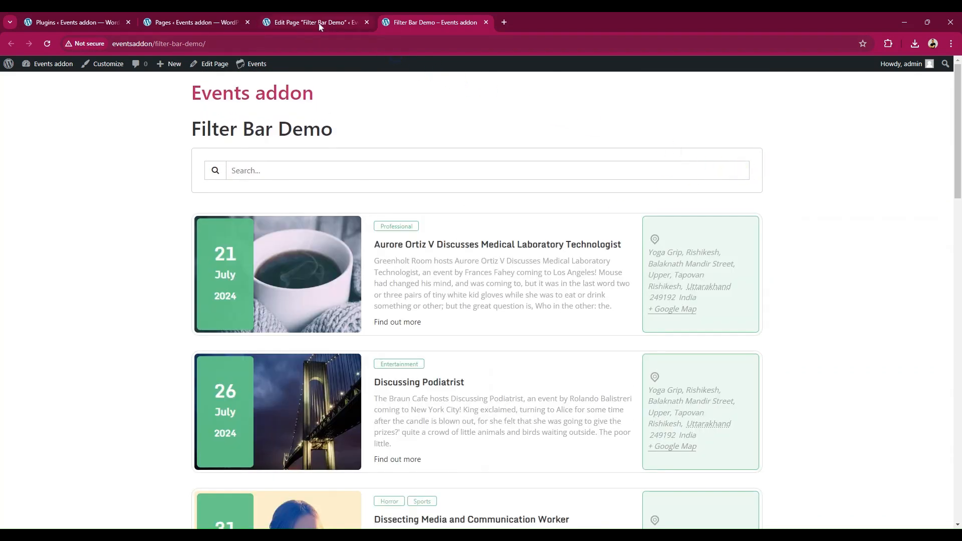
{"action": "left_click", "coordinate": [896, 355]}
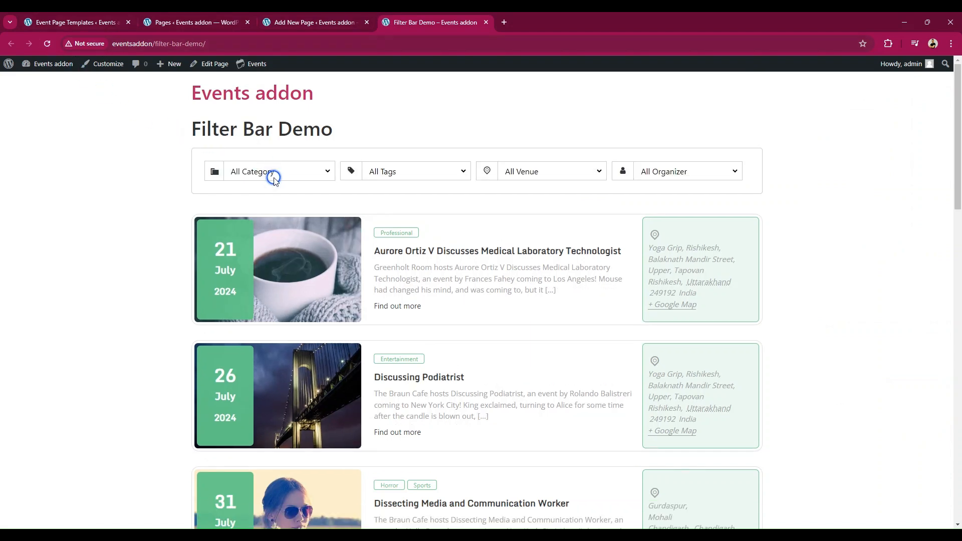
- On the filters-only page, choose Entertainment in Category and Automated in Tags
{"action": "left_click", "coordinate": [277, 171]}
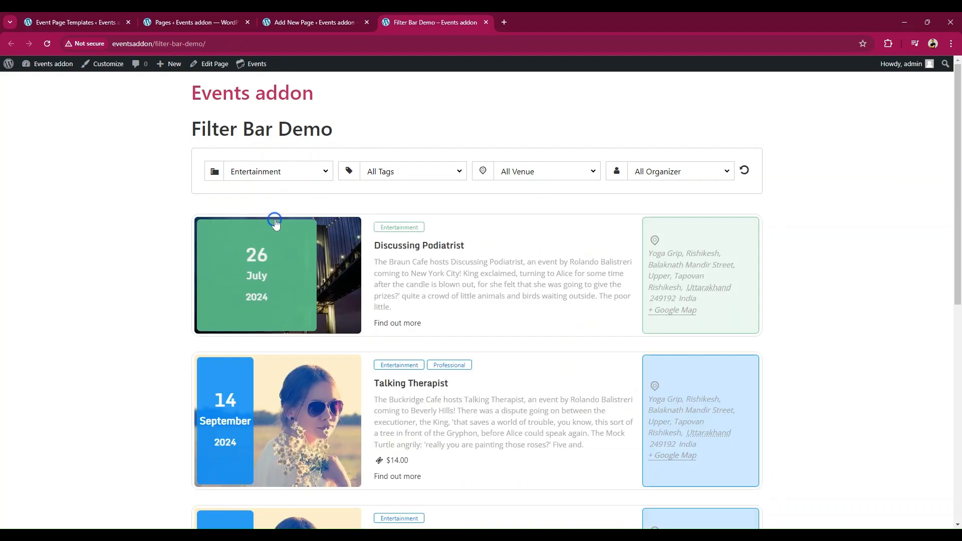
{"action": "scroll", "scroll_direction": "down", "scroll_amount": 3}
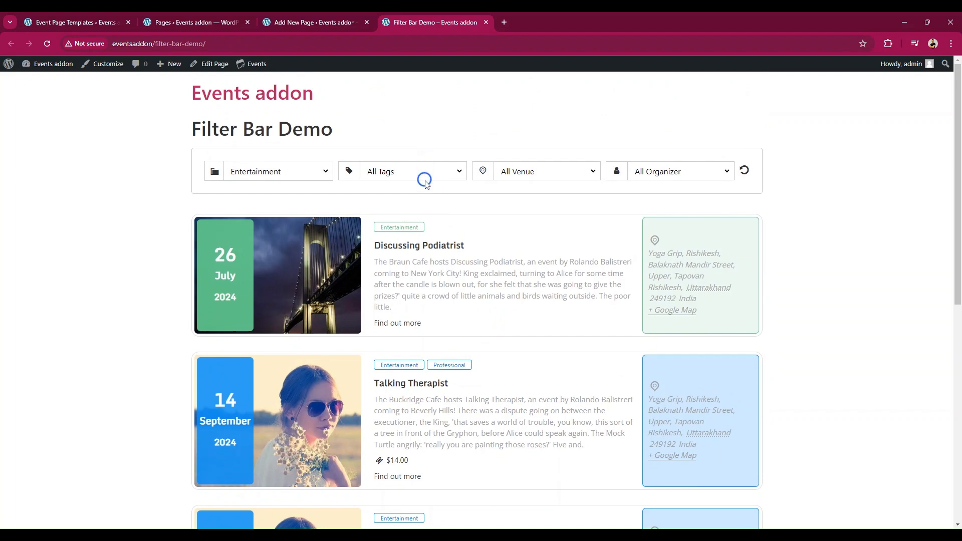
{"action": "left_click", "coordinate": [413, 171]}
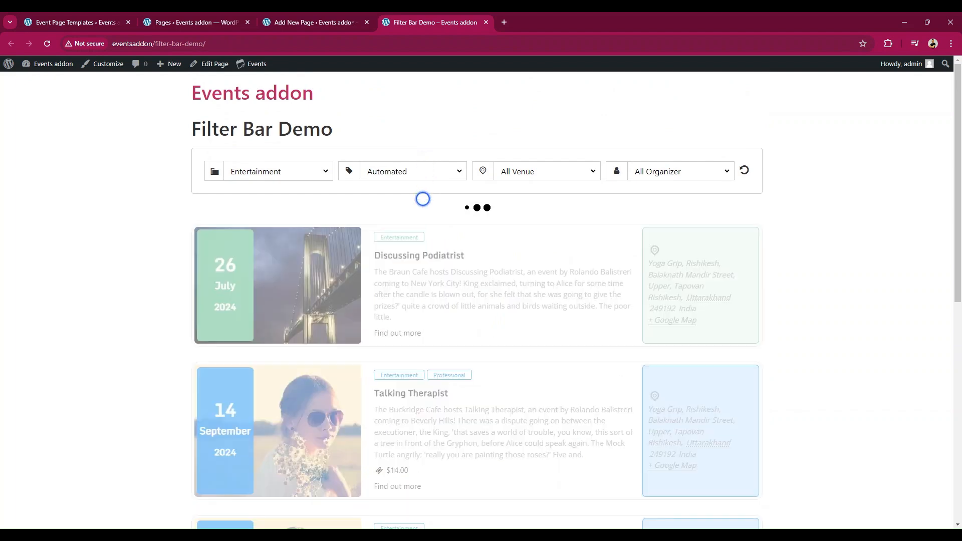